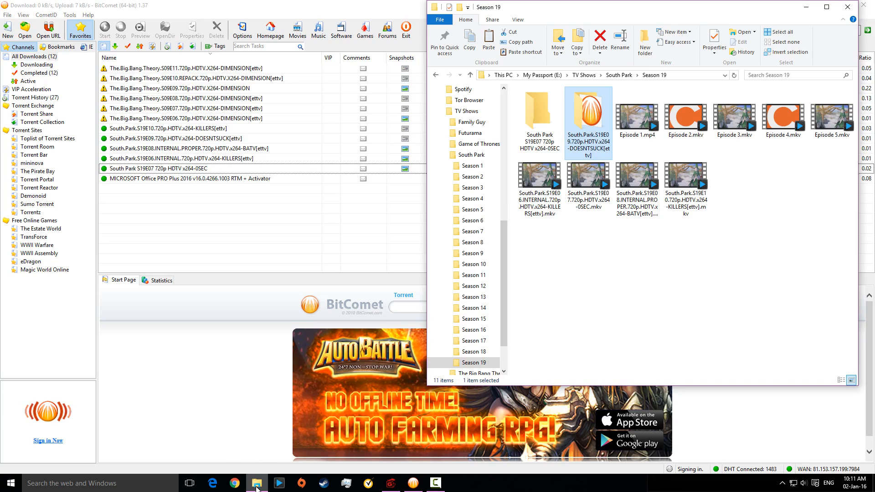
Open the South.Park.S19E09.720p.HDTV.x264-DOESNTSUCK[ettv] folder inside Season 19
{"action": "double_click", "coordinate": [588, 111]}
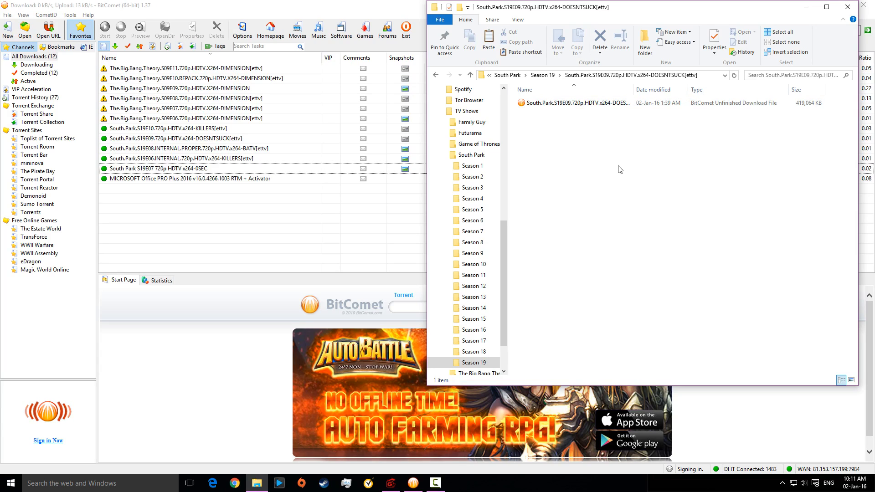
{"action": "mouse_move", "coordinate": [667, 164]}
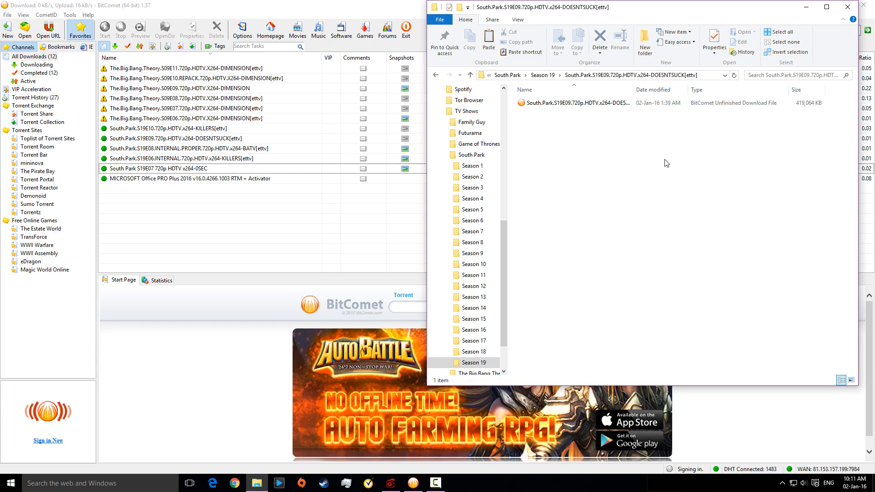
Rename the unfinished download to drop '.bc!' so it ends in .mkv, confirming the extension warning
{"action": "left_click", "coordinate": [575, 103]}
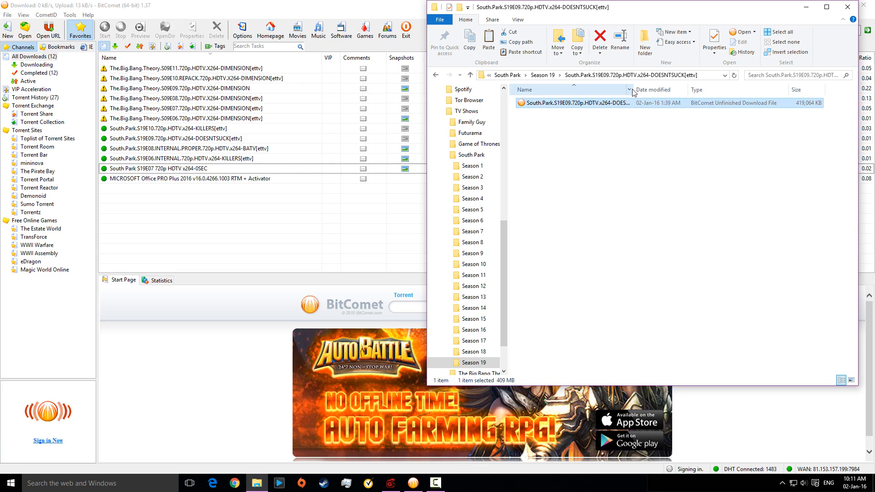
{"action": "left_click_drag", "start_coordinate": [631, 89], "coordinate": [696, 90]}
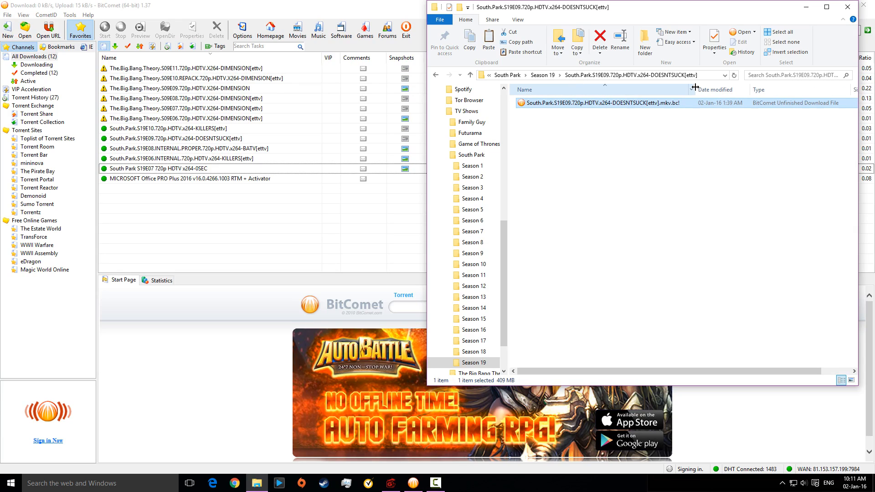
{"action": "left_click", "coordinate": [600, 103]}
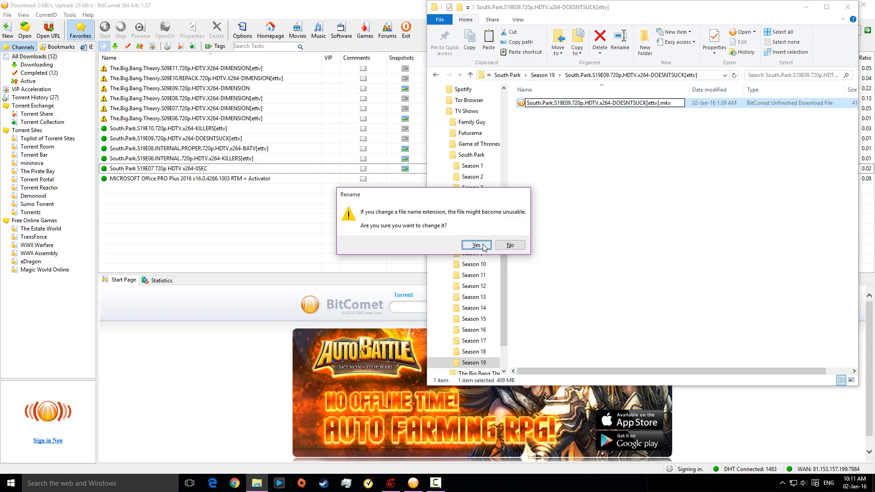
{"action": "left_click", "coordinate": [475, 246]}
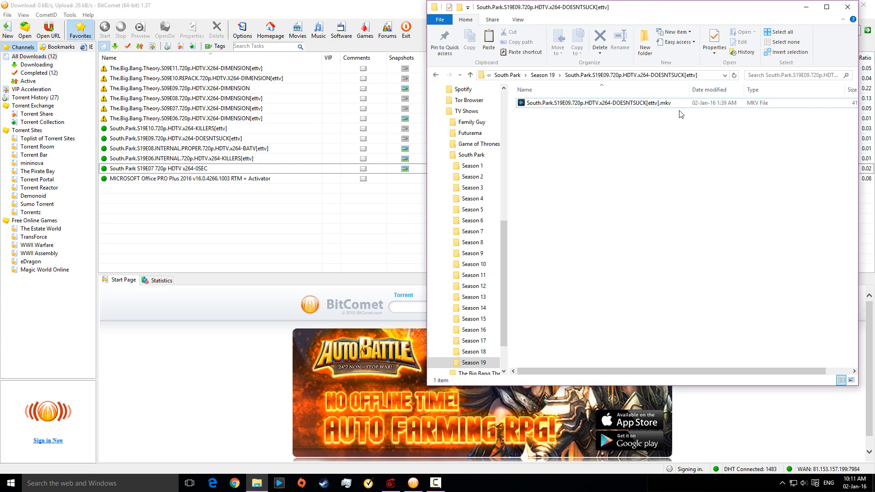
{"action": "mouse_move", "coordinate": [697, 166]}
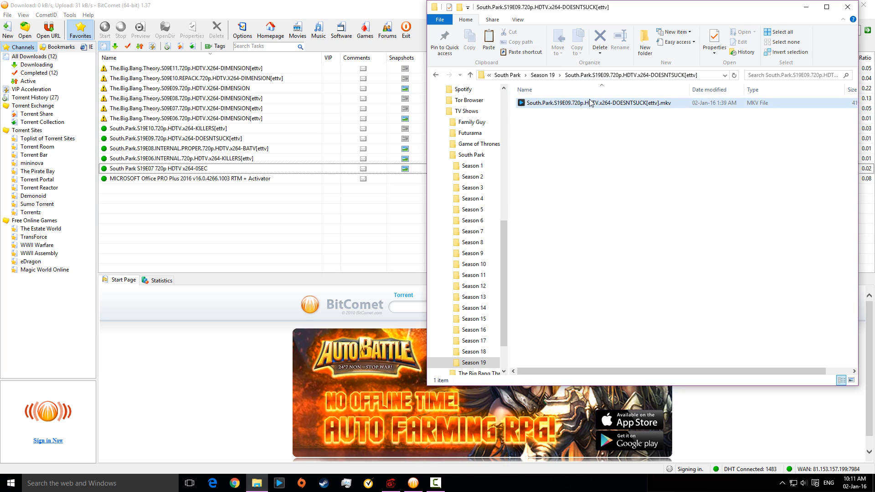
Play the renamed .mkv episode in the DivX player to verify it works, then close the player
{"action": "left_click", "coordinate": [591, 103]}
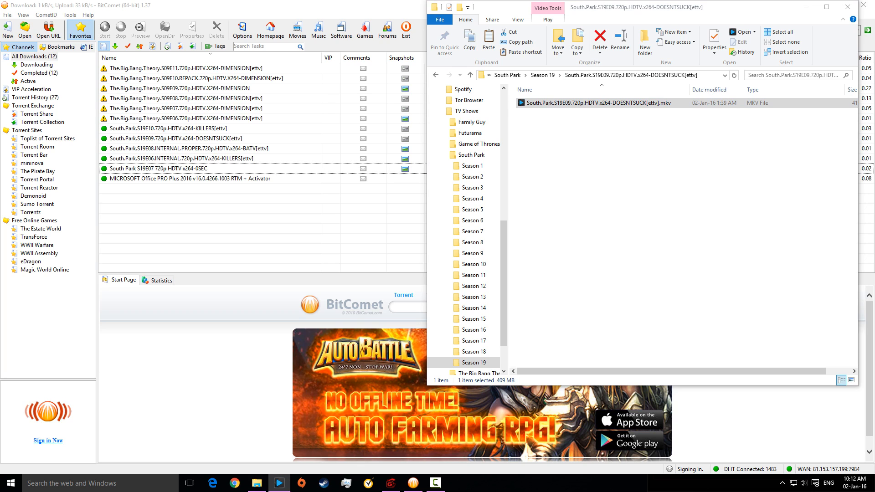
{"action": "double_click", "coordinate": [596, 103]}
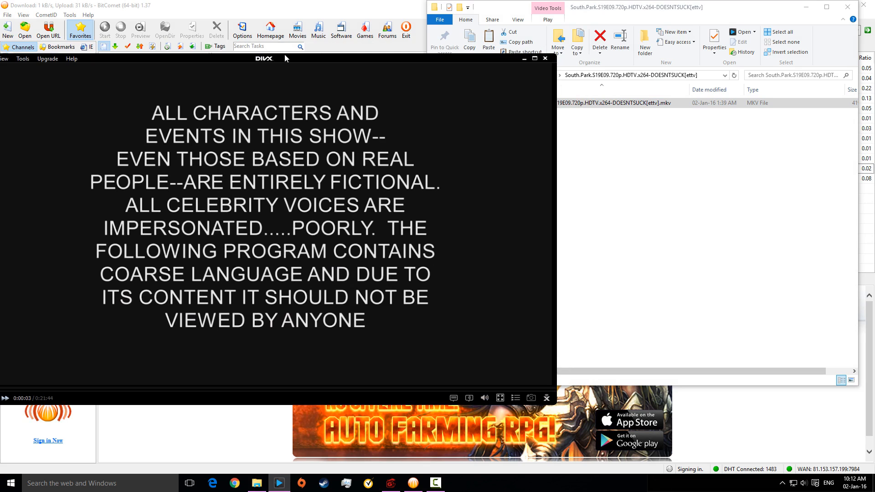
{"action": "left_click", "coordinate": [545, 58]}
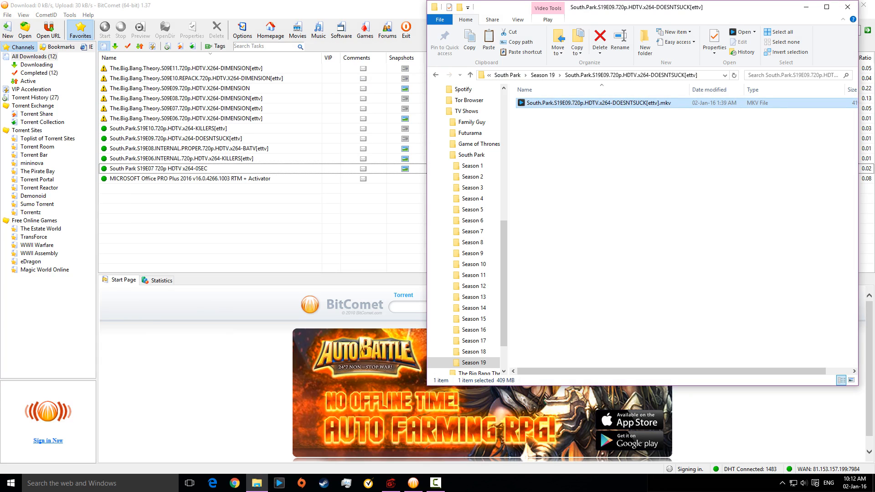
{"action": "mouse_move", "coordinate": [629, 191]}
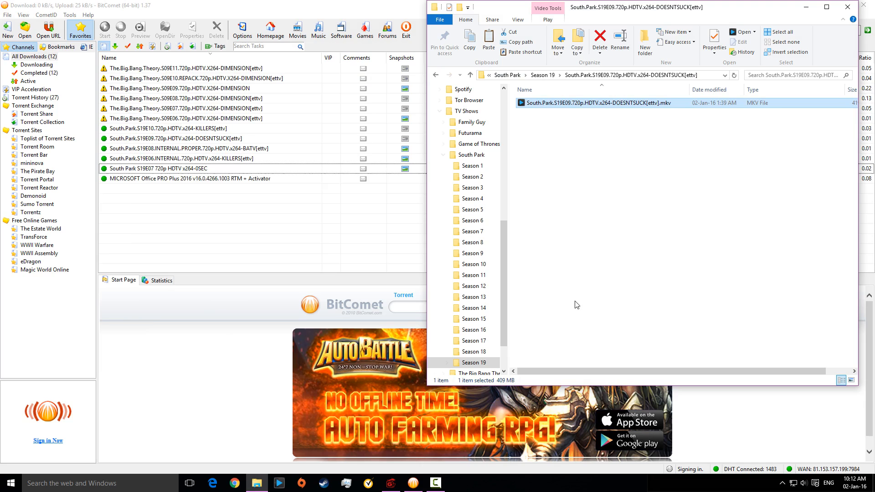
{"action": "mouse_move", "coordinate": [594, 262]}
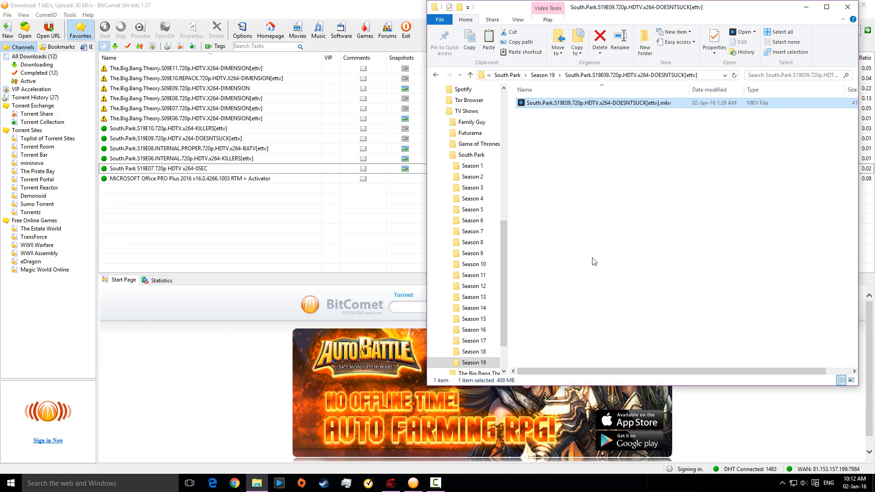